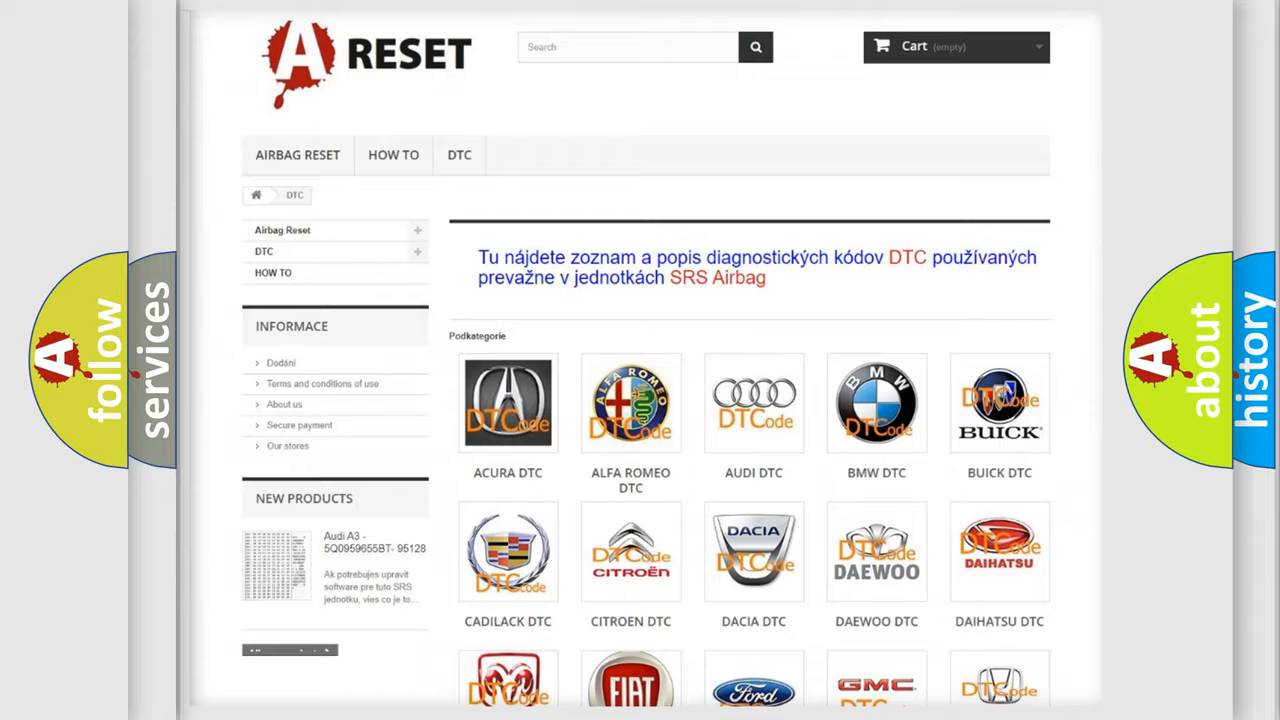
{"action": "scroll", "scroll_direction": "down", "scroll_amount": 3}
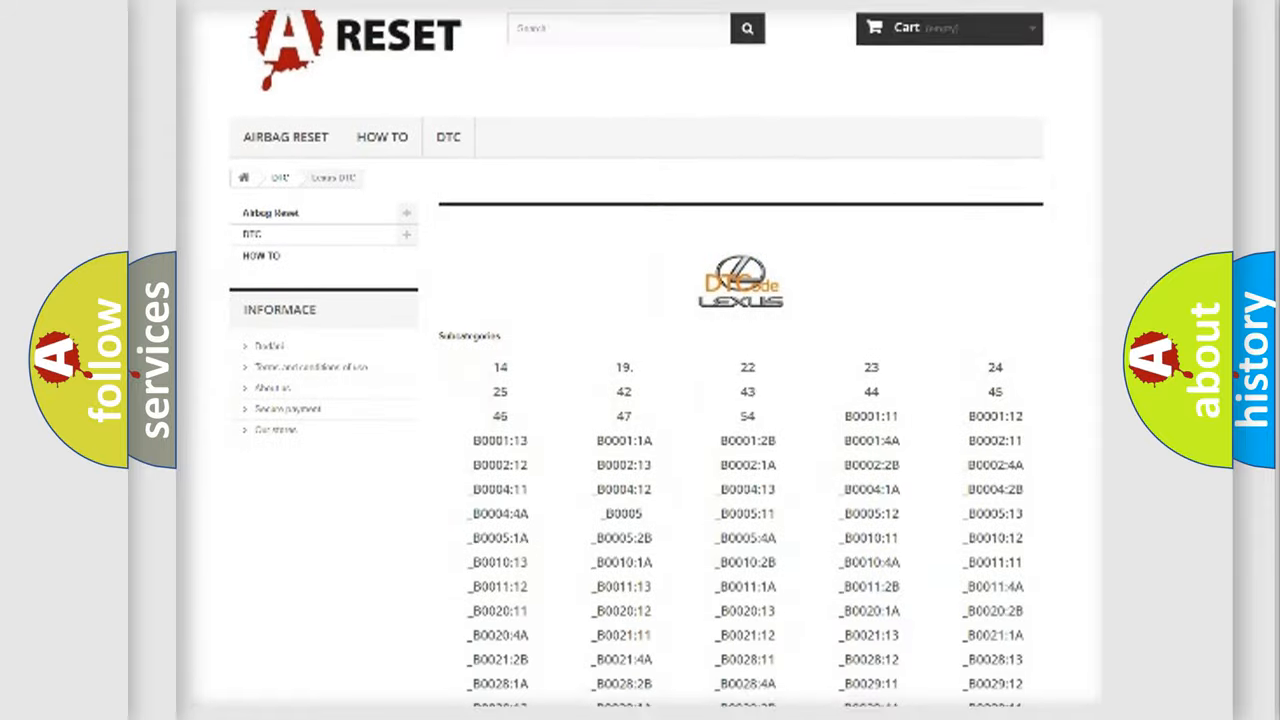
{"action": "scroll", "scroll_direction": "down", "scroll_amount": 3}
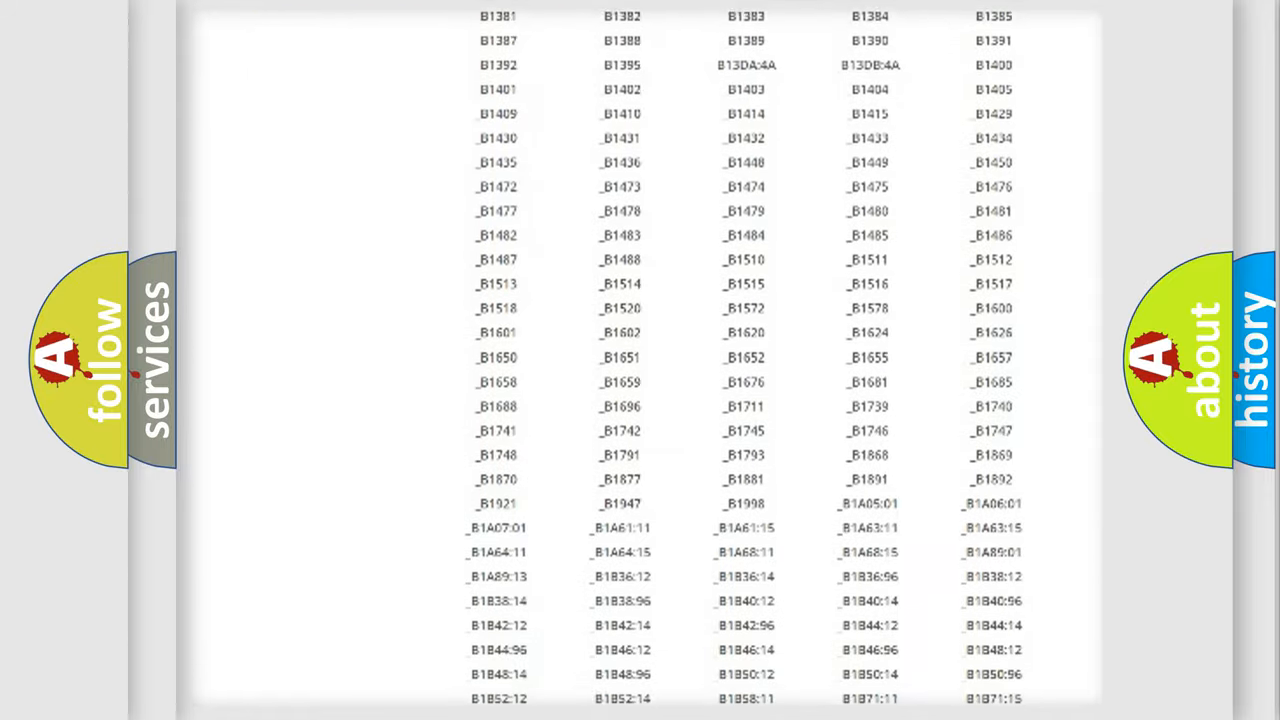
{"action": "scroll", "scroll_direction": "up", "scroll_amount": 3}
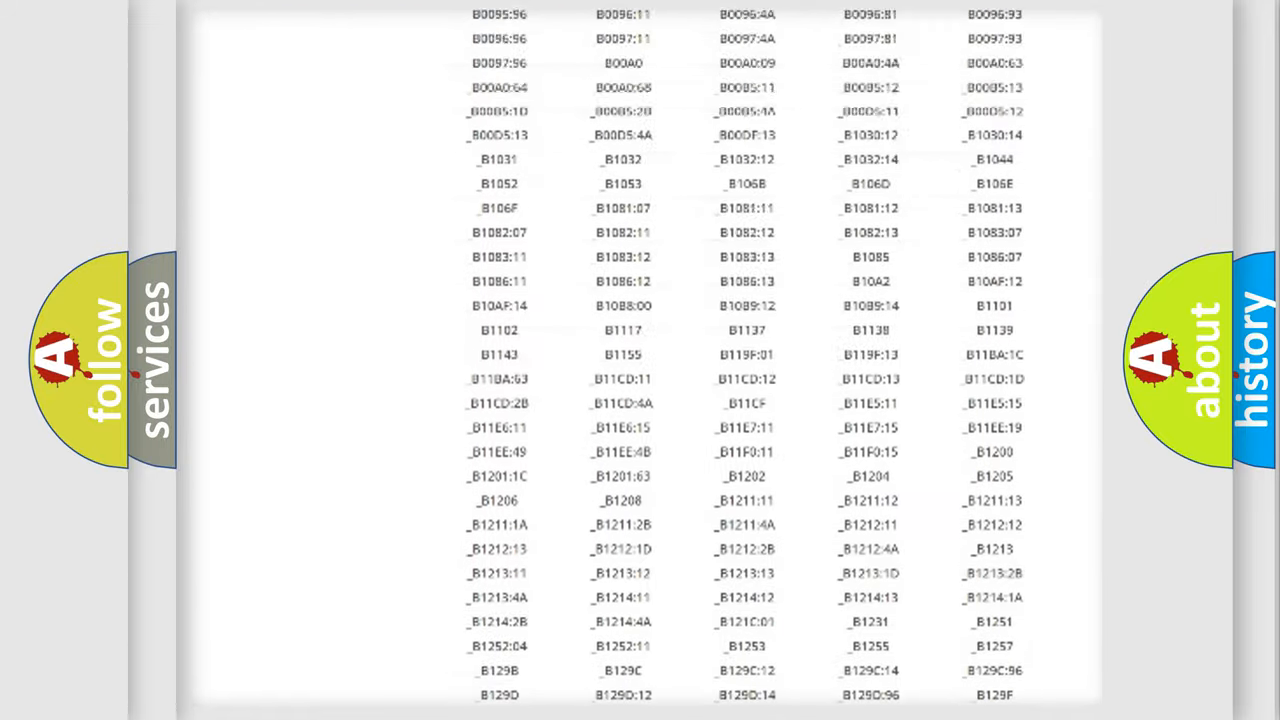
{"action": "scroll", "scroll_direction": "up", "scroll_amount": 3}
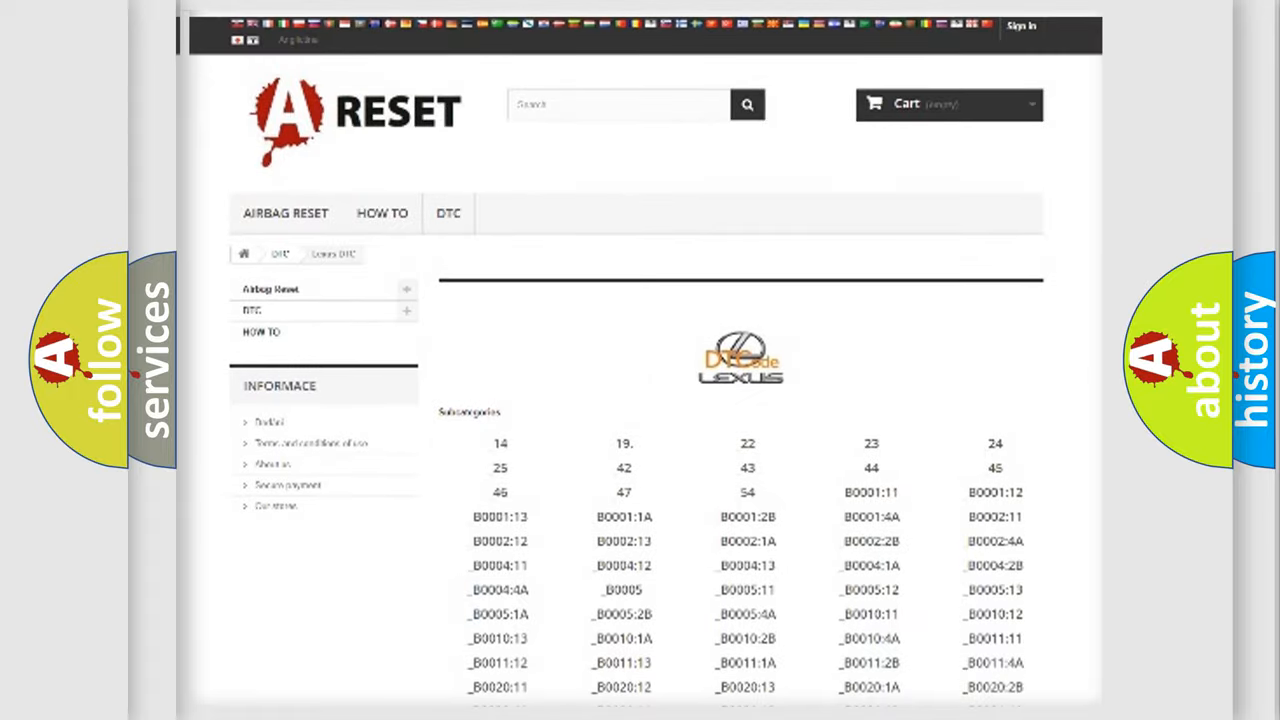